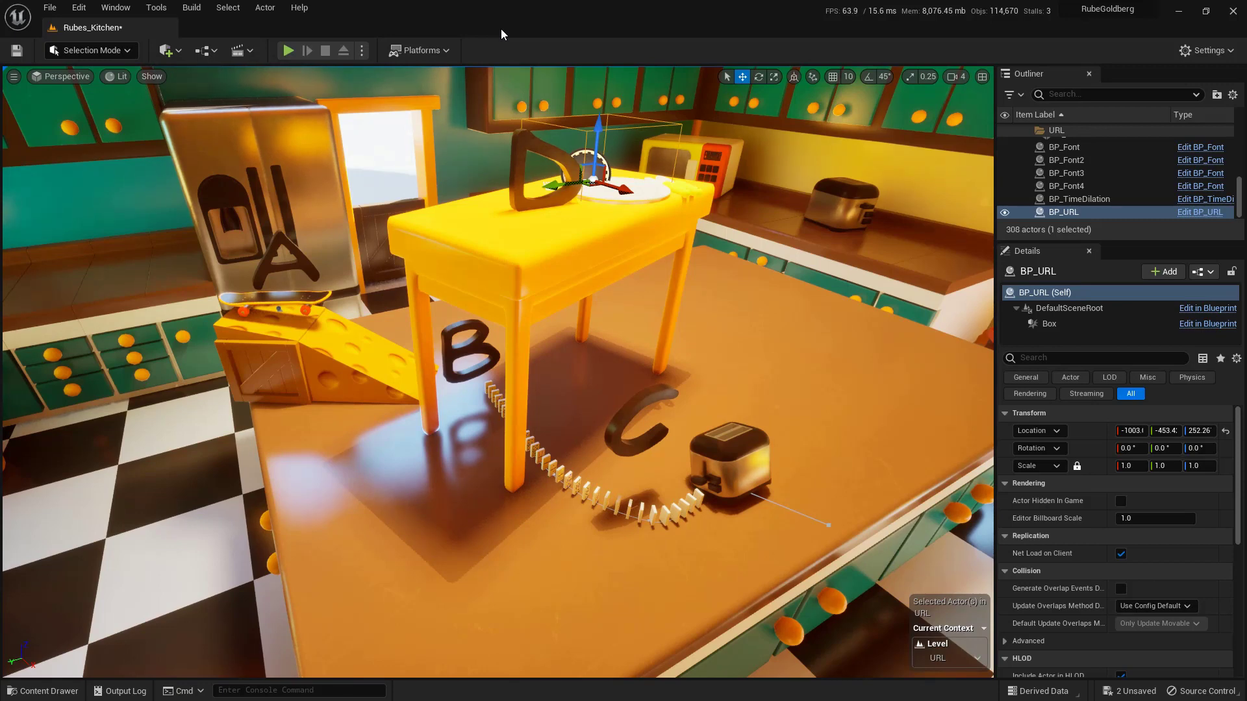
- Delete the existing BP_URL actor from the kitchen level
left_click(288, 50)
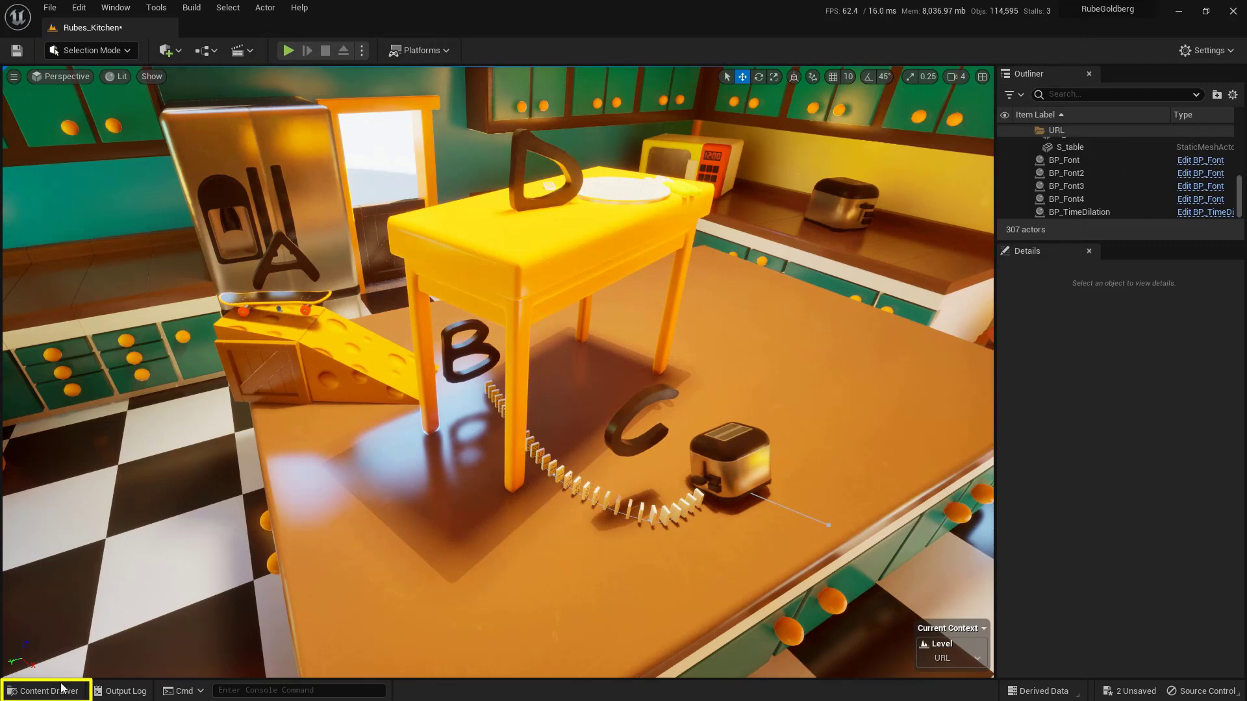
- Create an Actor Blueprint named BP_URL in the Blueprints folder and open its editor
left_click(44, 690)
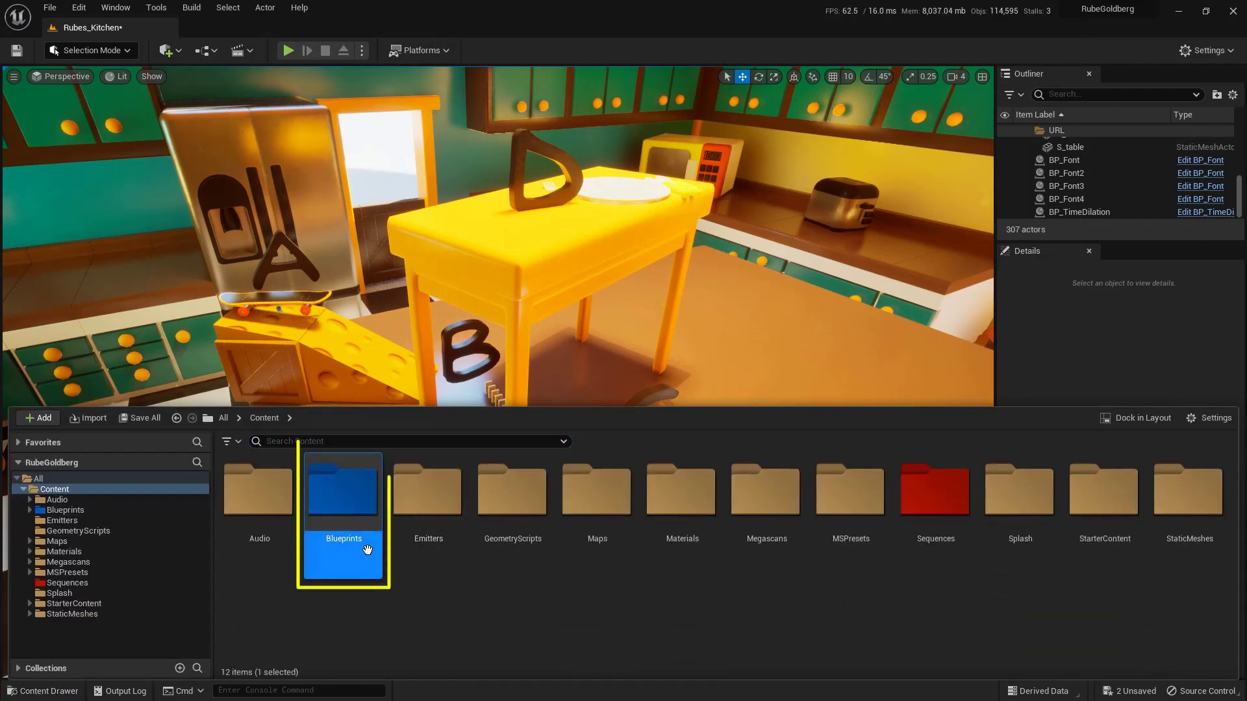
double_click(343, 493)
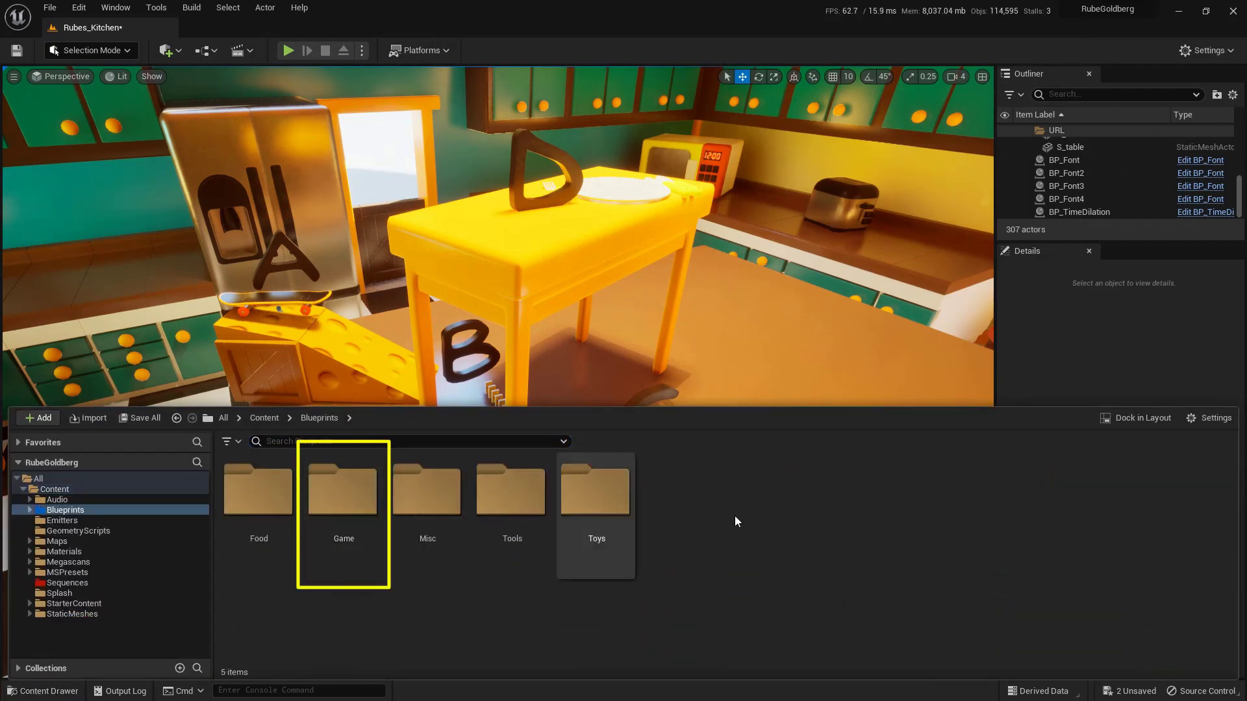
left_click(38, 417)
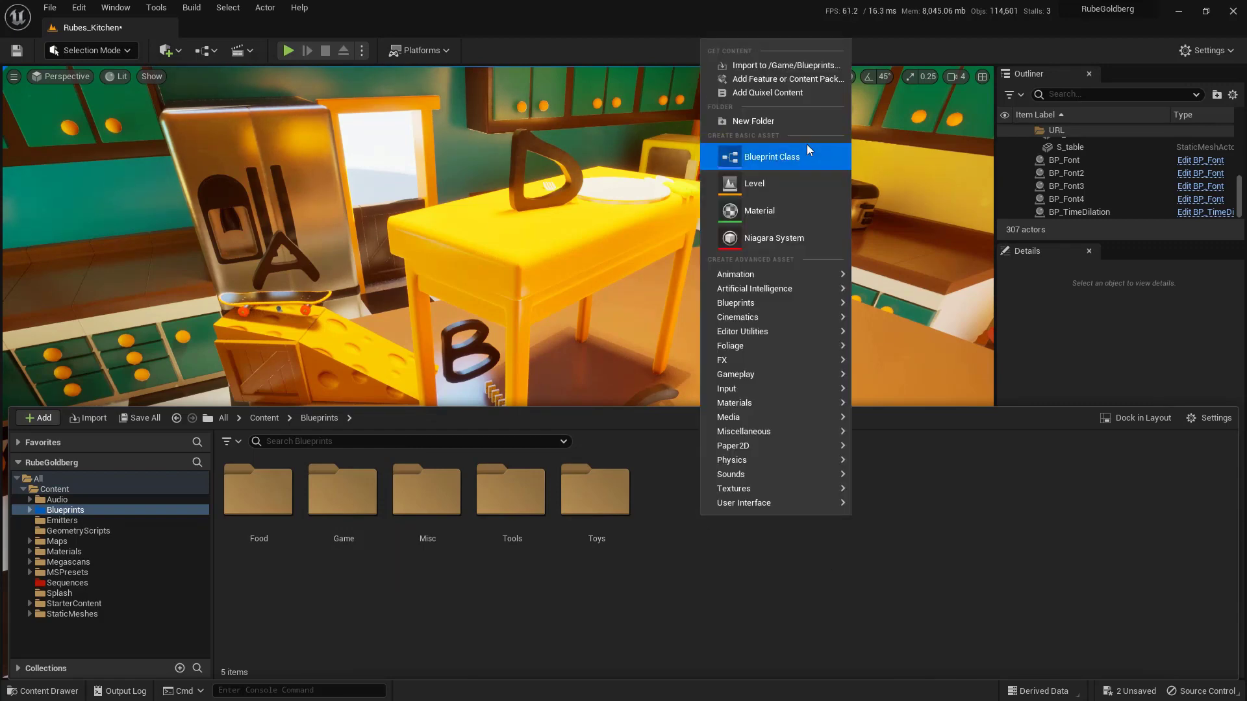
left_click(770, 157)
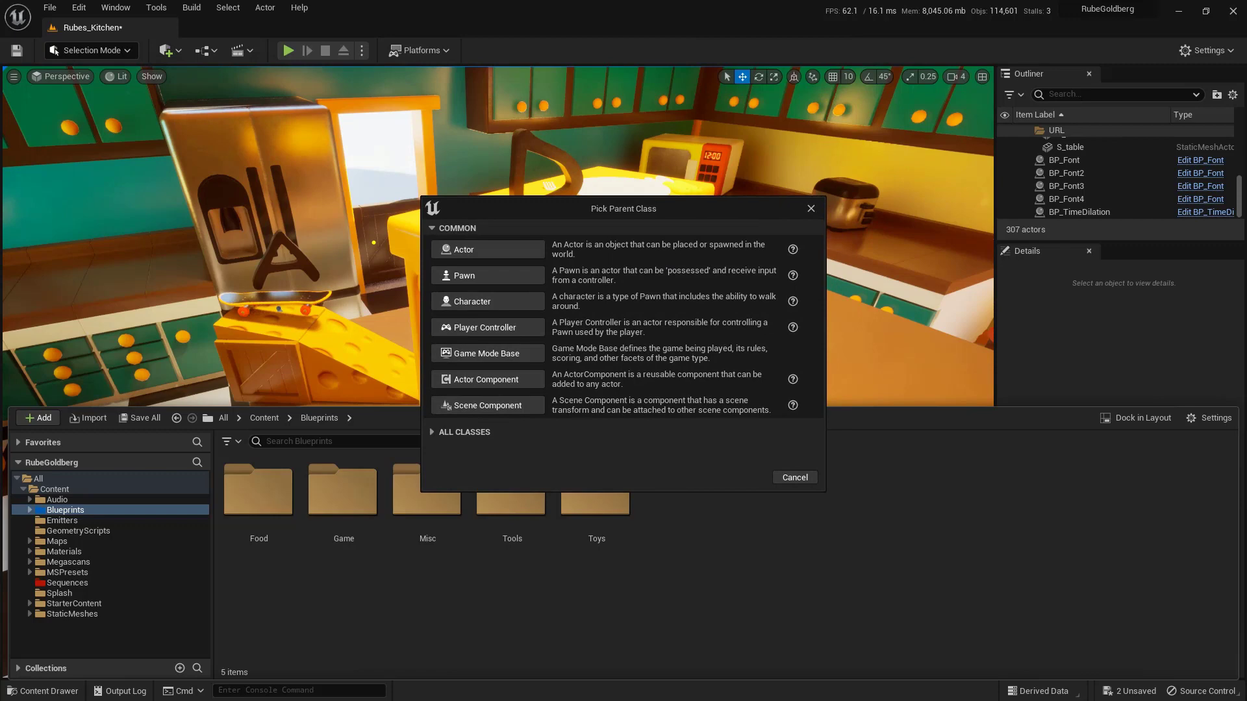
left_click(486, 250)
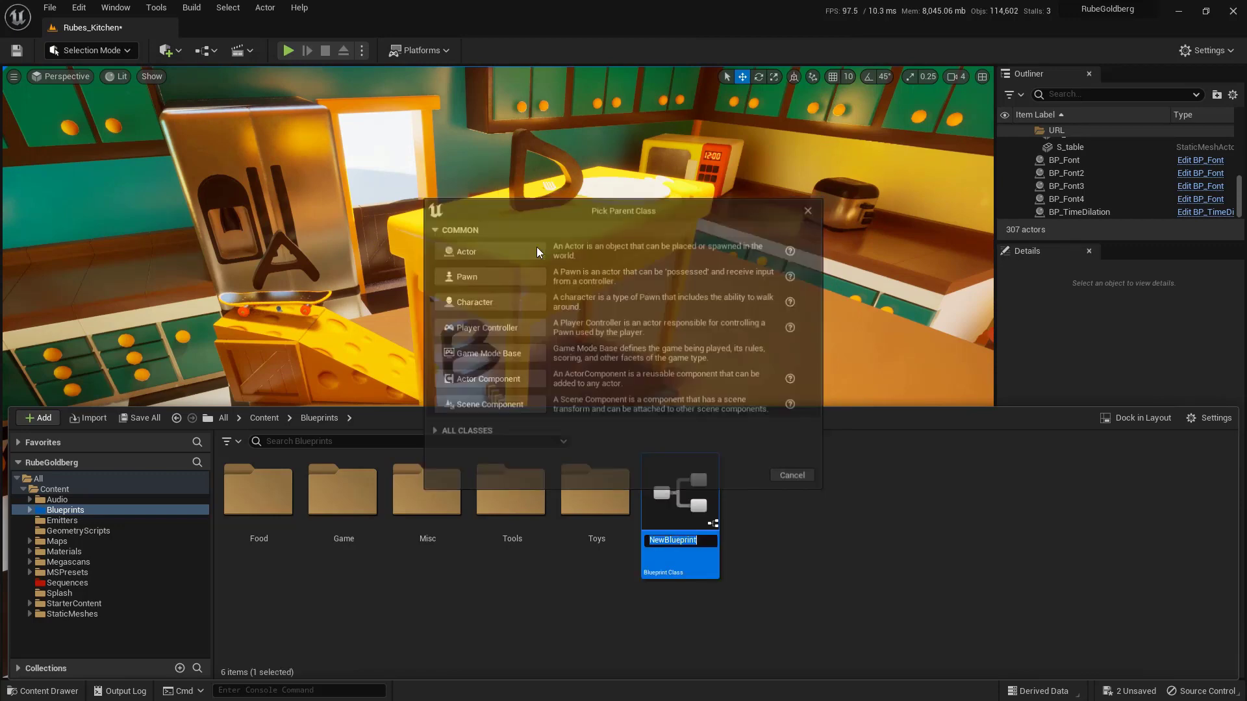
left_click(790, 476)
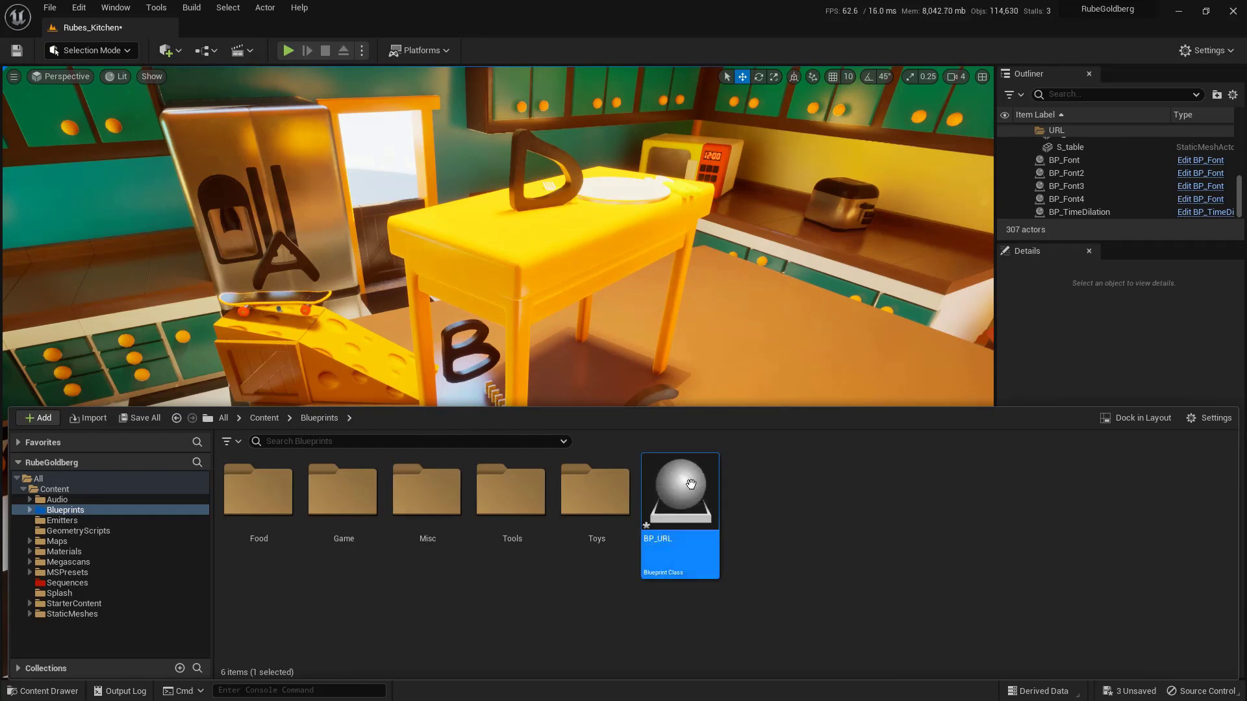
double_click(679, 490)
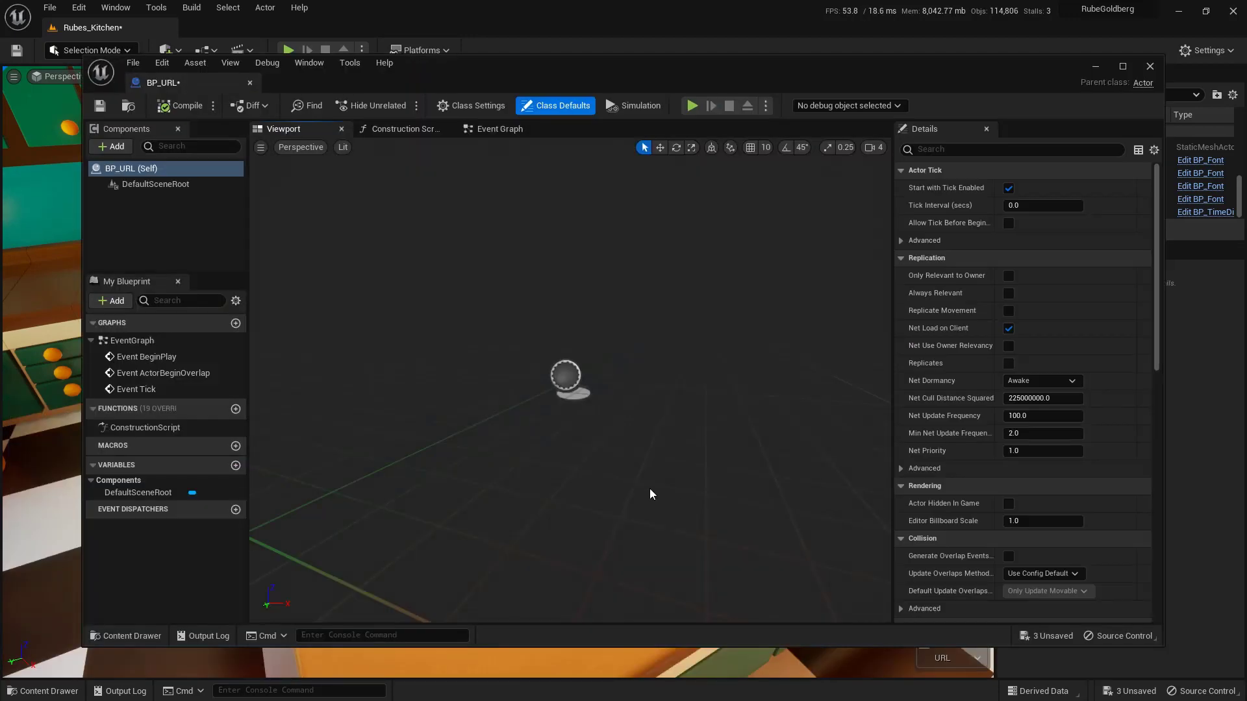
- Add a Box Collision component to BP_URL in the docked Blueprint editor
left_click(1121, 66)
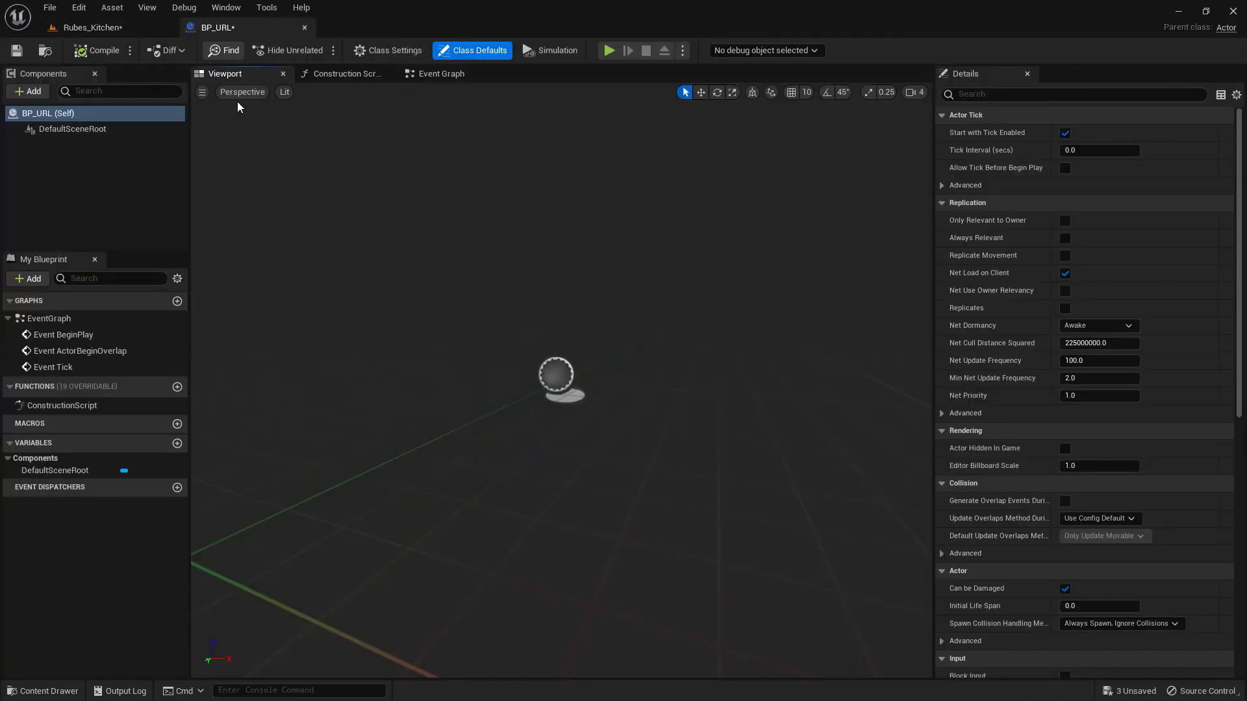
mouse_move(119, 208)
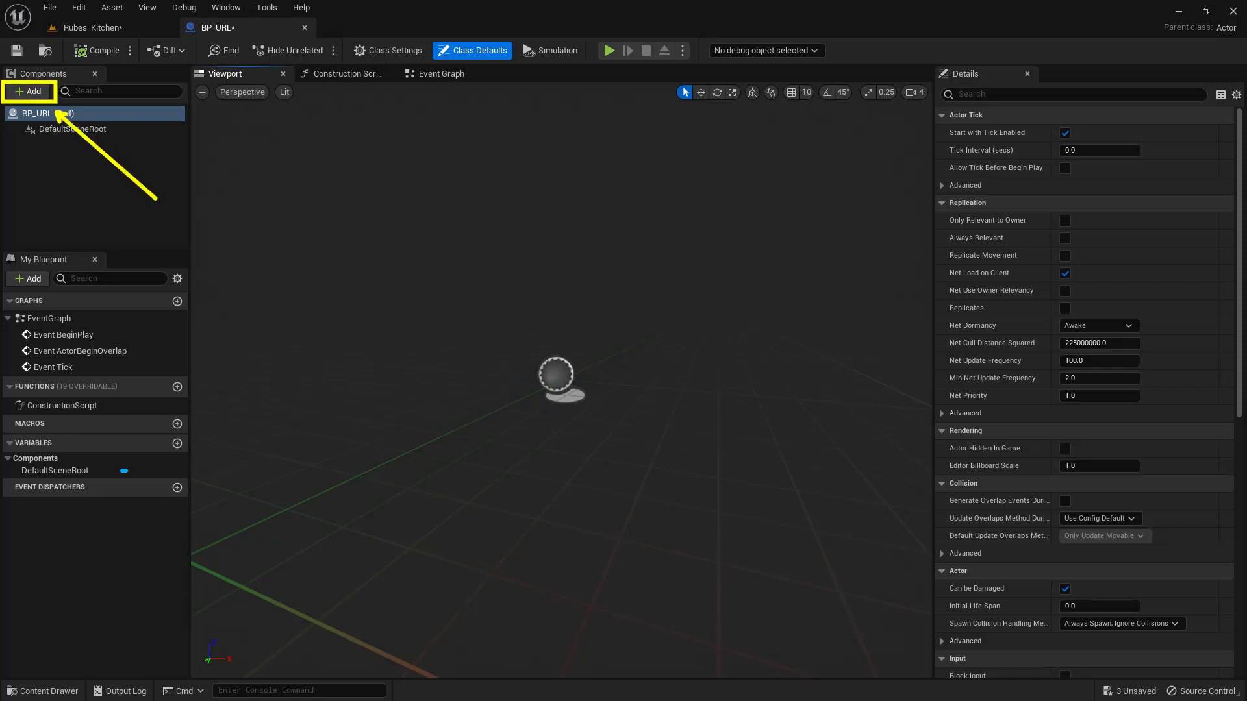
left_click(29, 91)
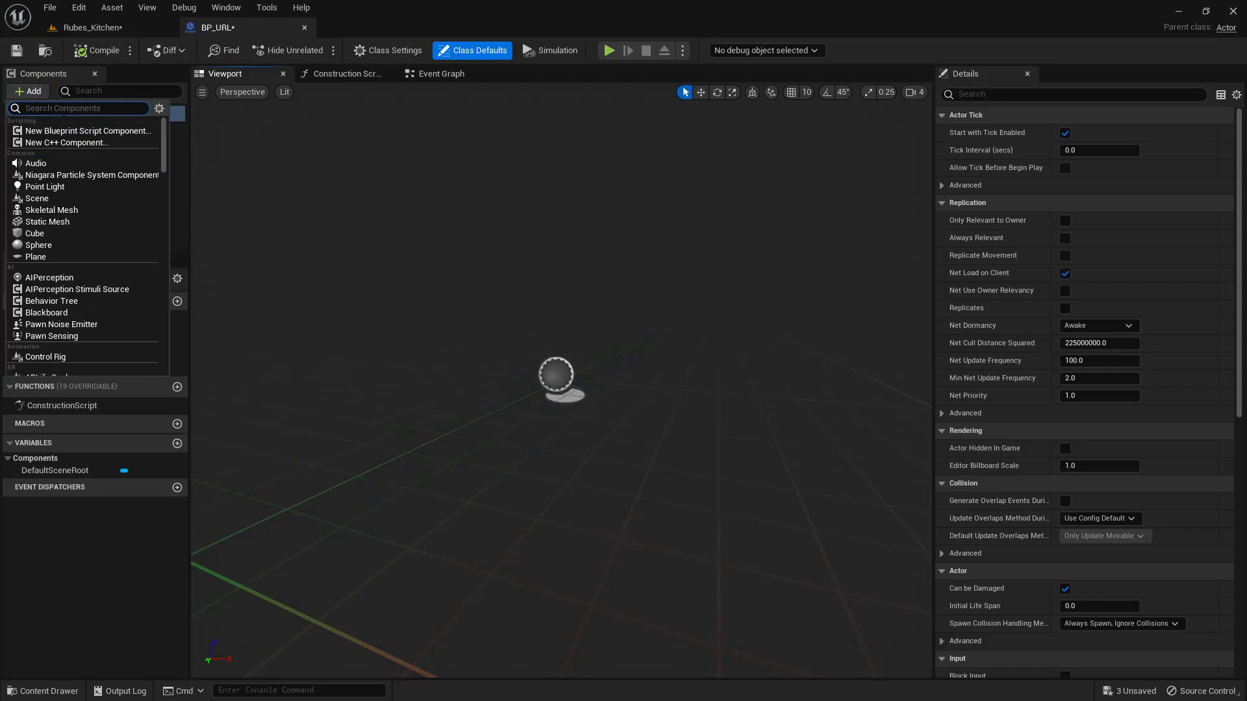
type("box")
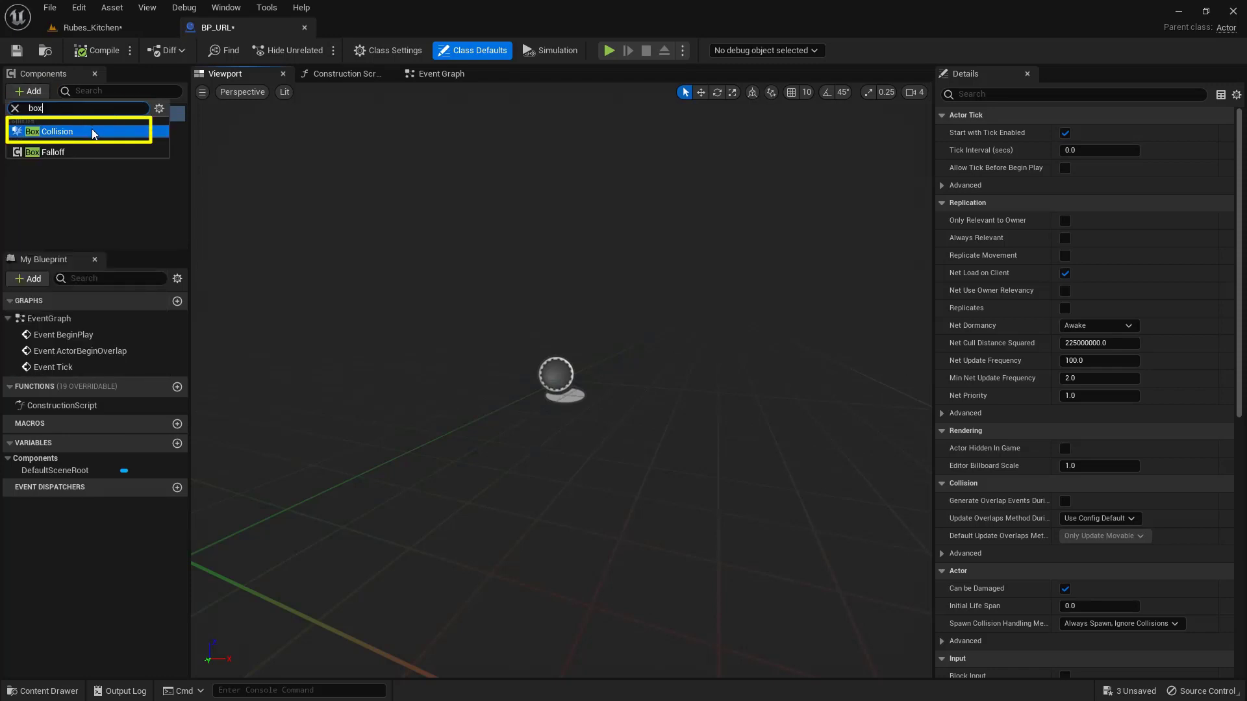
left_click(55, 131)
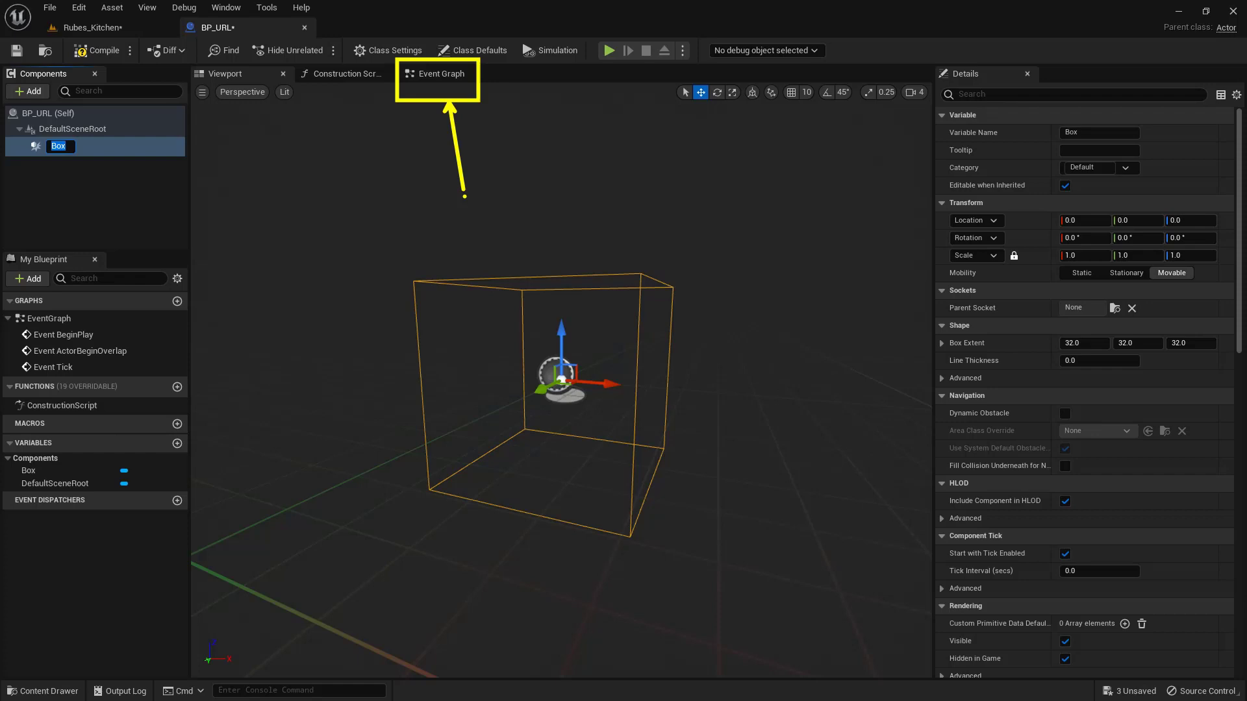
left_click(438, 73)
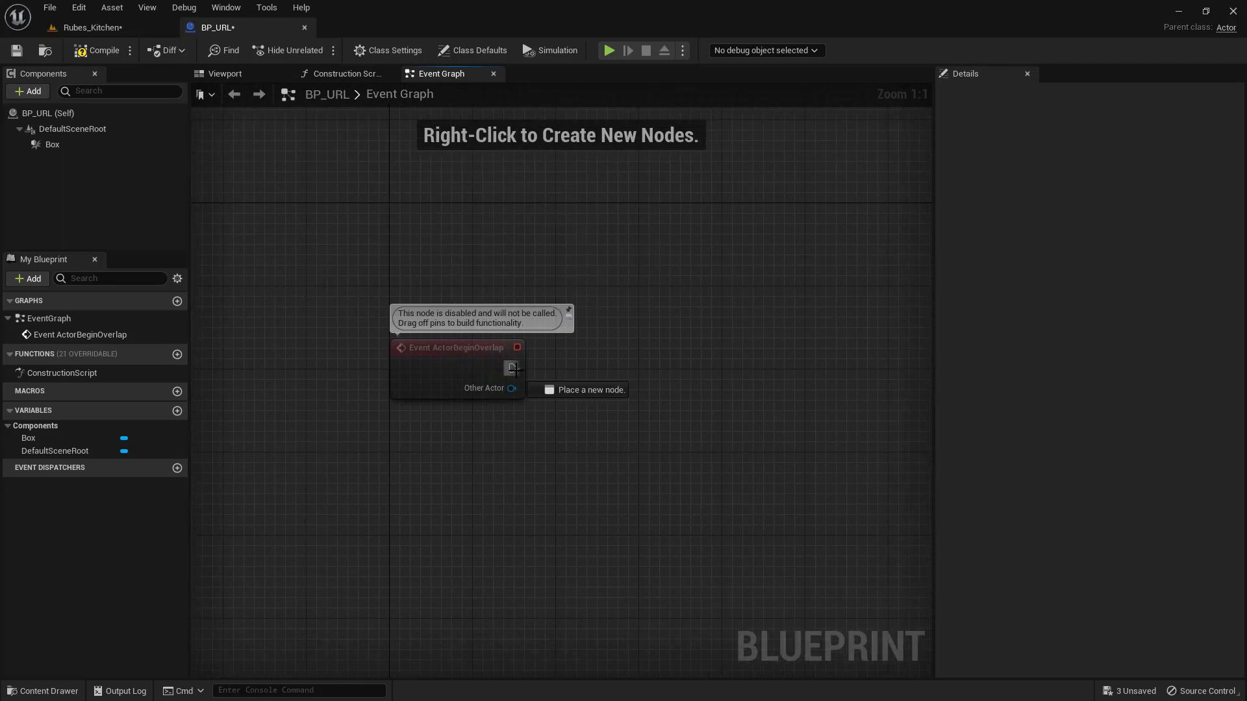
- Wire ActorBeginOverlap into a Launch URL node with the YouTube playlist address
left_click_drag(513, 367, 650, 367)
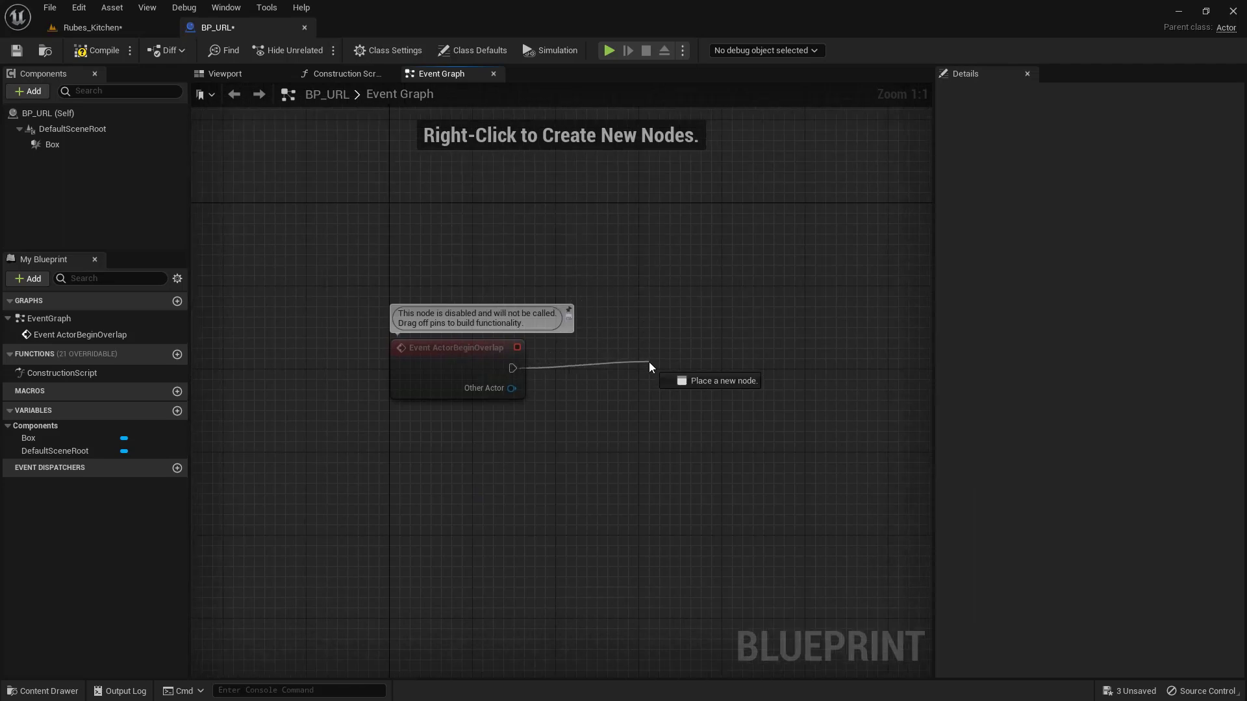
left_click(709, 380)
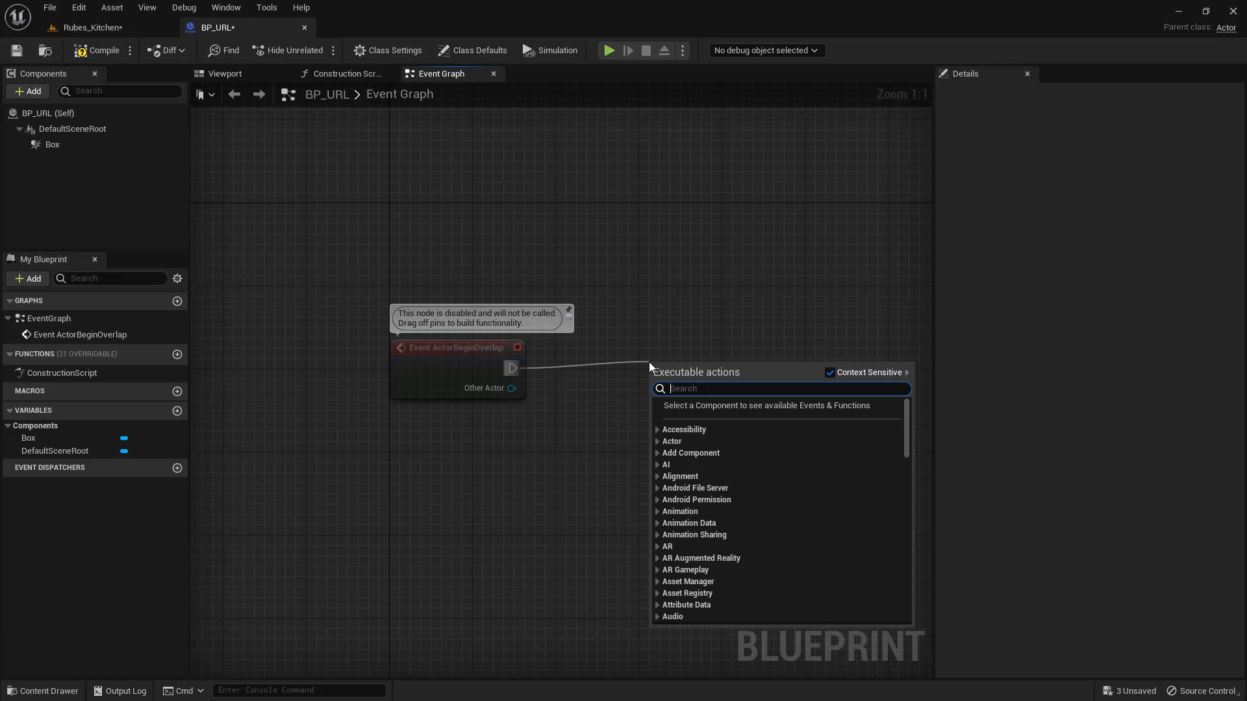
type("URL")
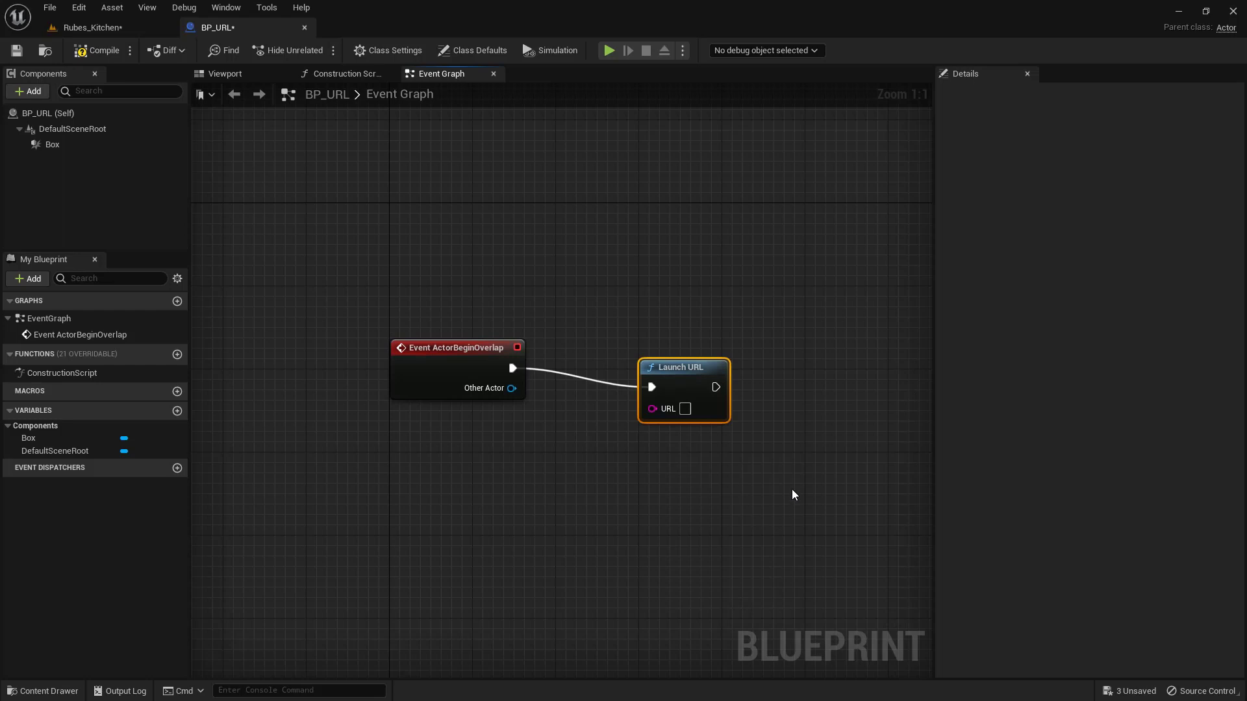
mouse_move(743, 483)
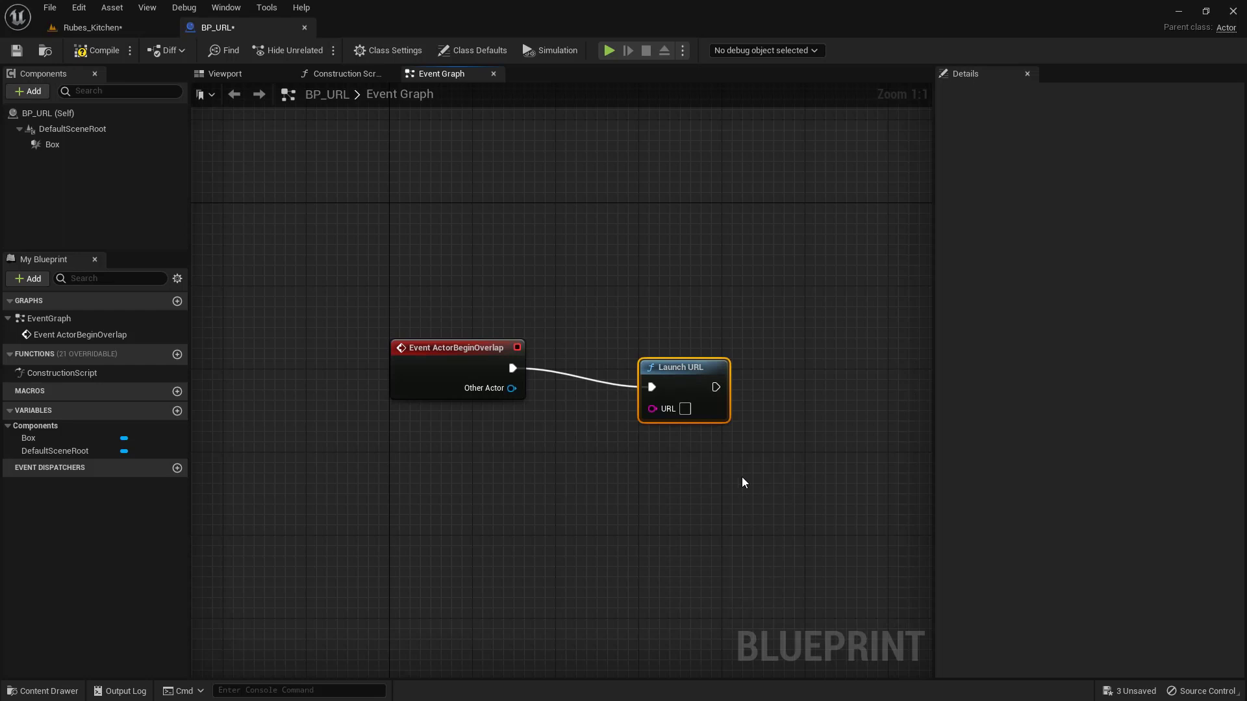
type("https://www.youtube.com/playlist?list=PLQgWpMEA6fs90YfabLUJA3x-GUsv0SqA-")
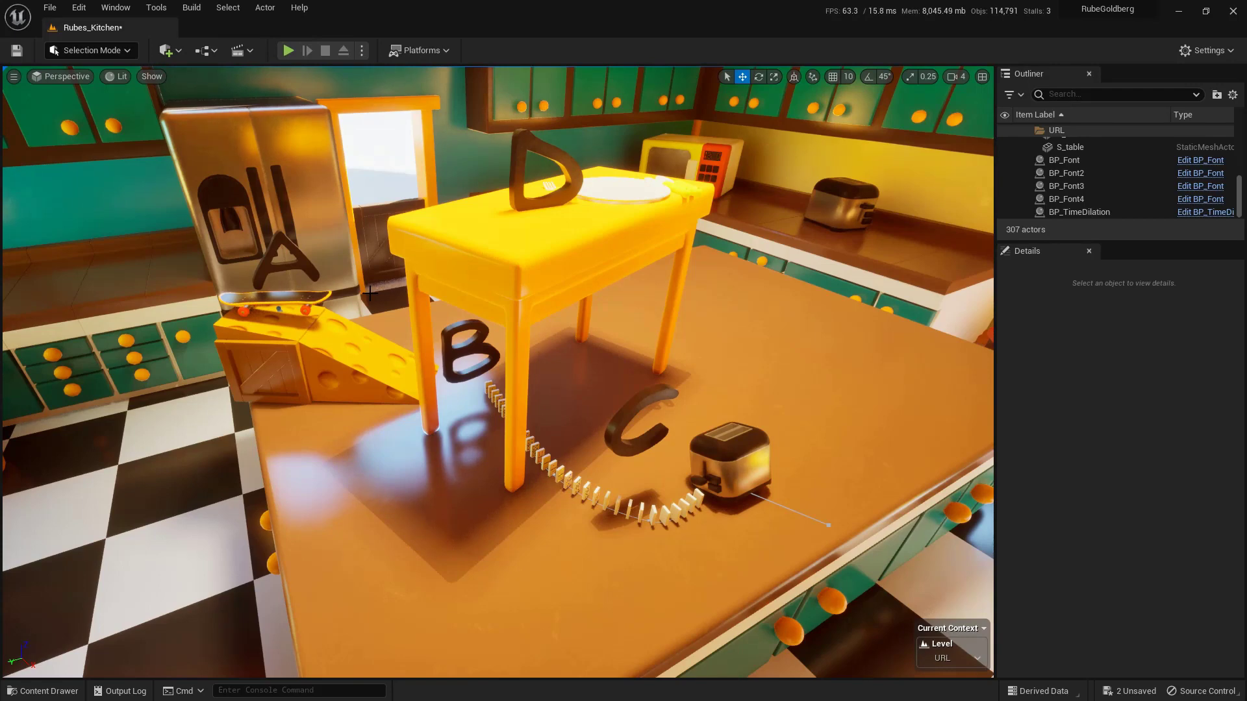
- Place BP_URL on the yellow kitchen table and start a Play-in-Editor session
left_click(42, 690)
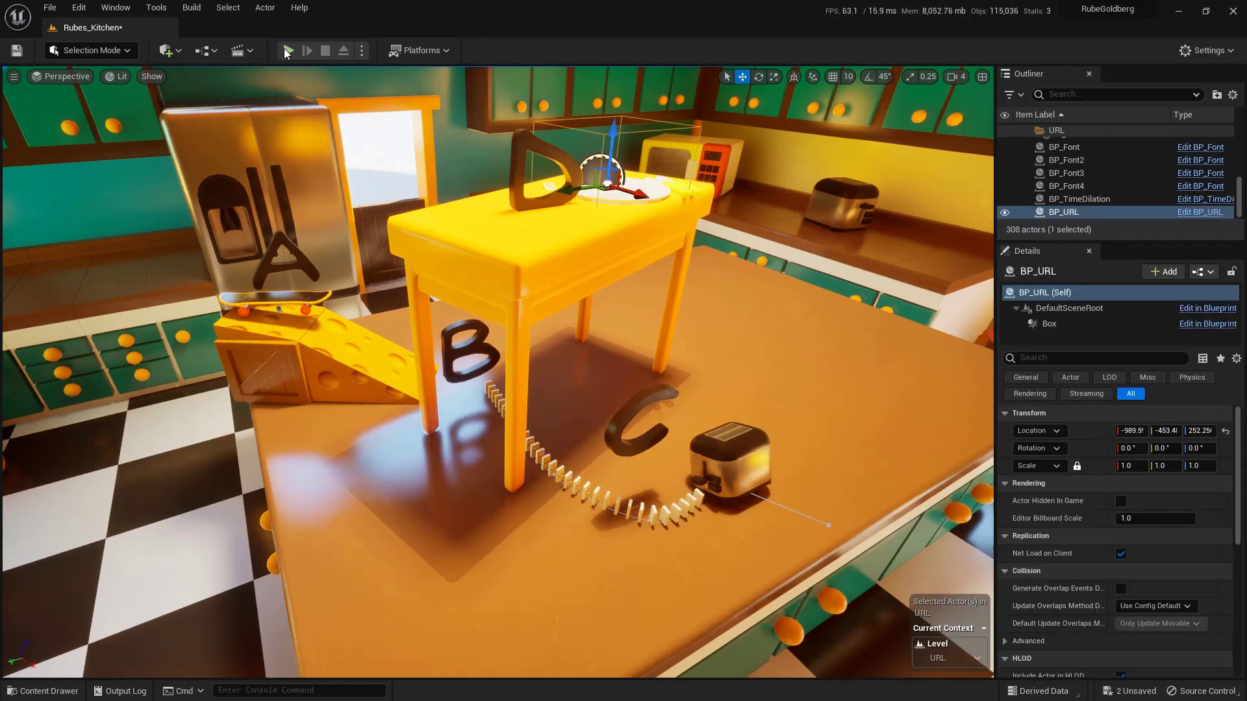
left_click(289, 50)
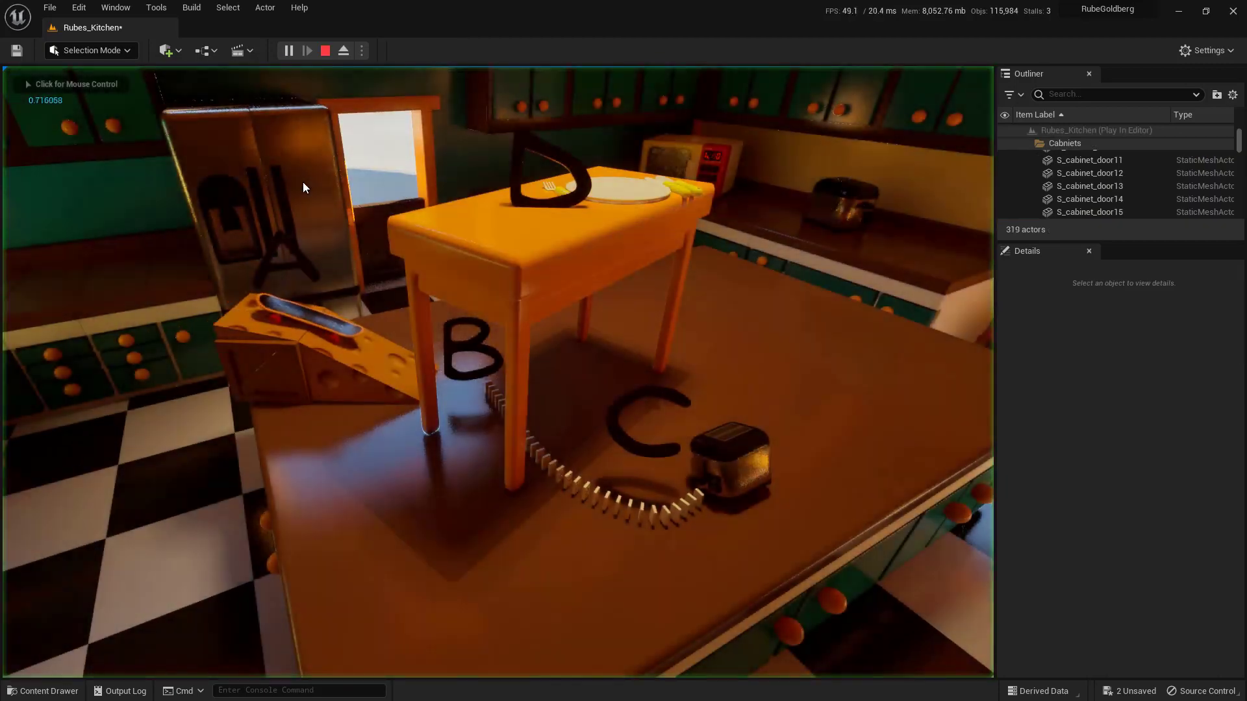